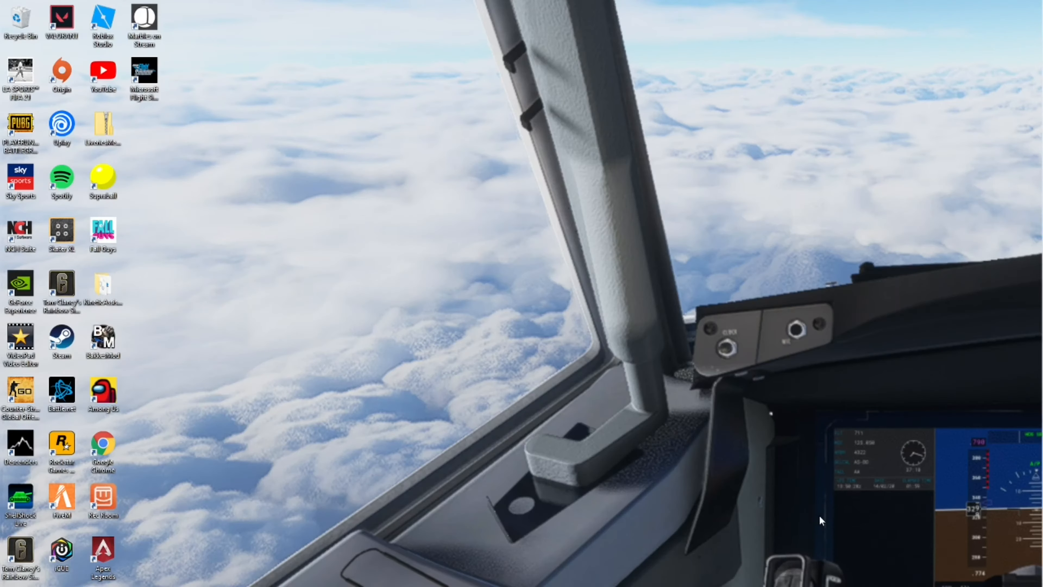
pyautogui.moveTo(854, 433)
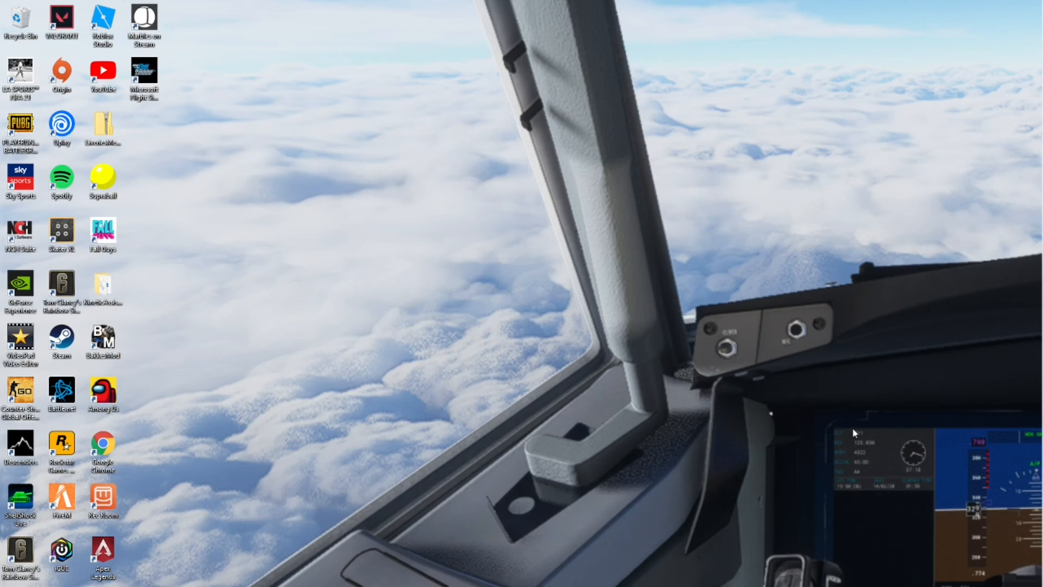
pyautogui.moveTo(565, 371)
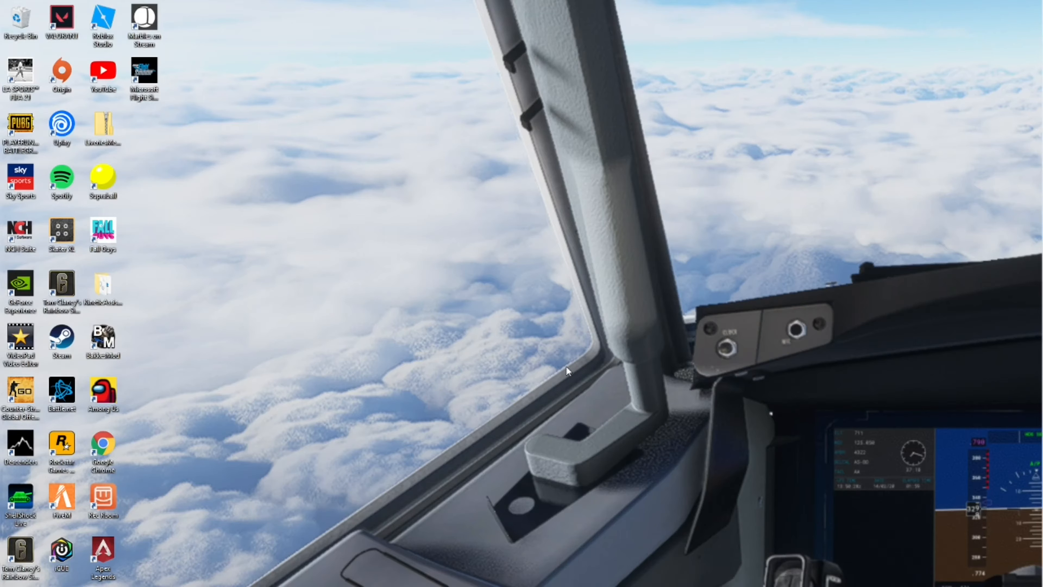
pyautogui.moveTo(567, 371)
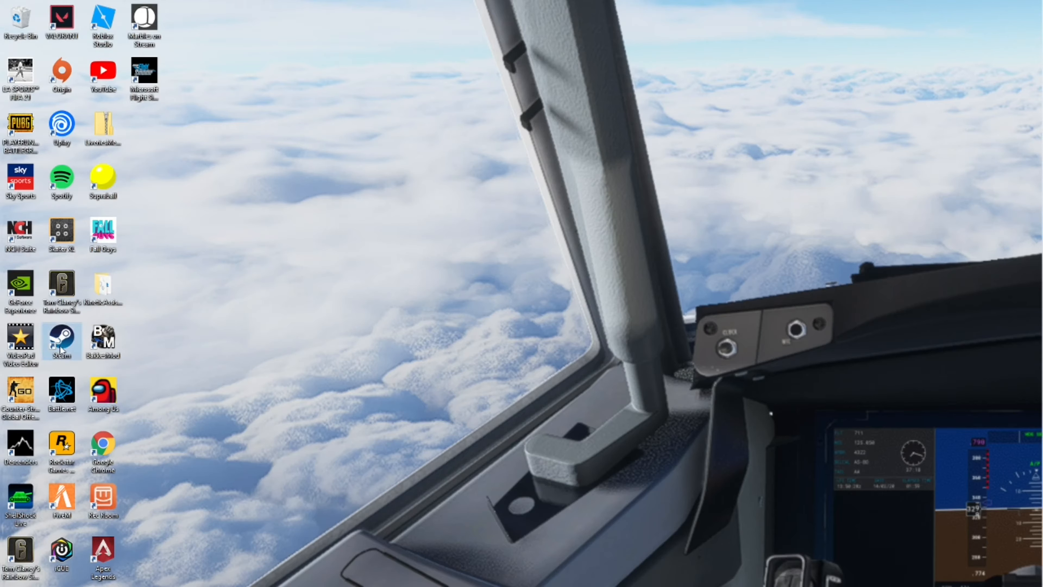
# Step: Launch Steam and reach the Subscriptions page listing the cancelled EA Play monthly subscription
pyautogui.doubleClick(60, 340)
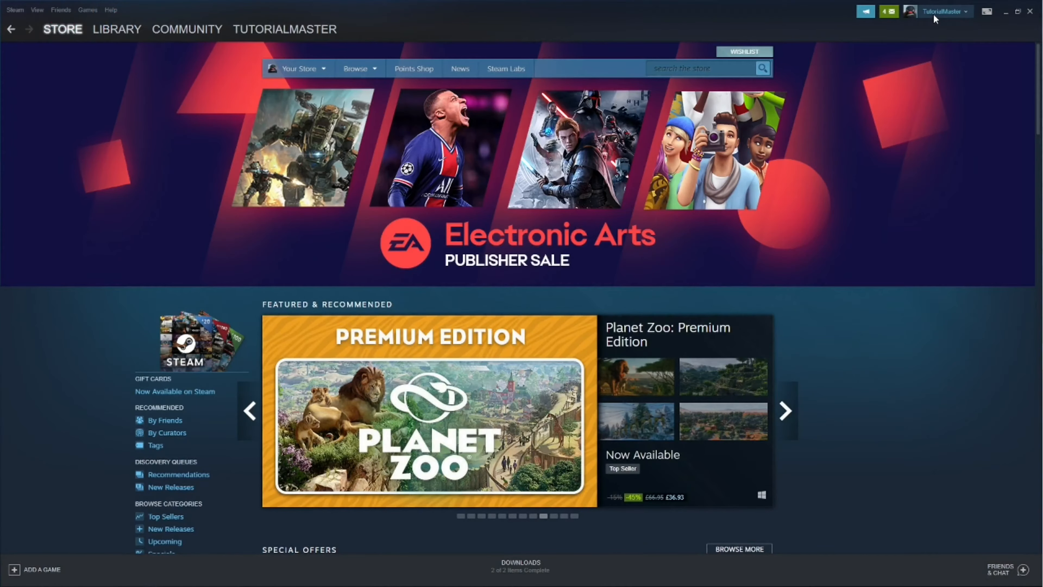
pyautogui.moveTo(916, 45)
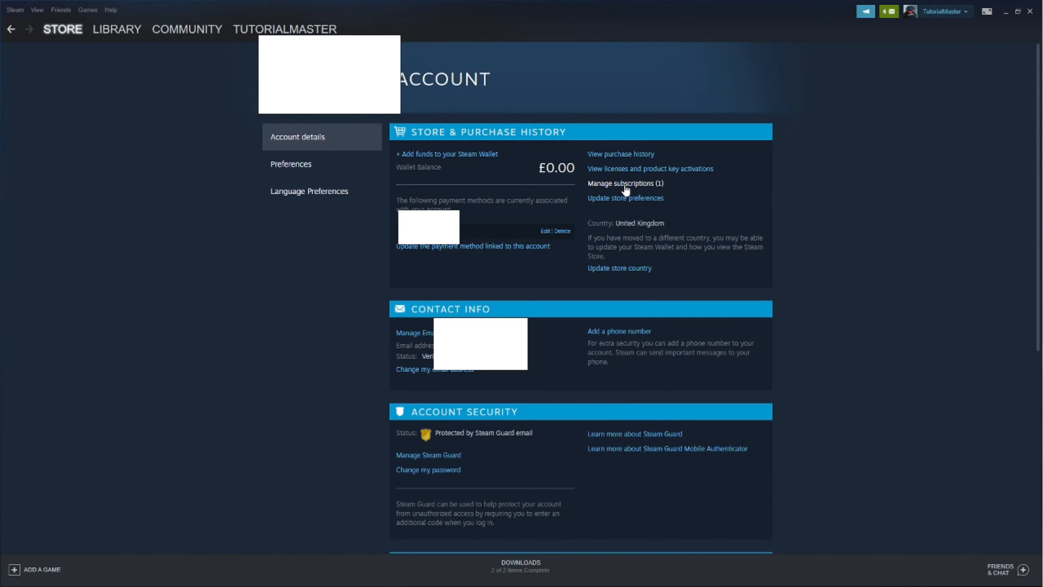
pyautogui.click(622, 183)
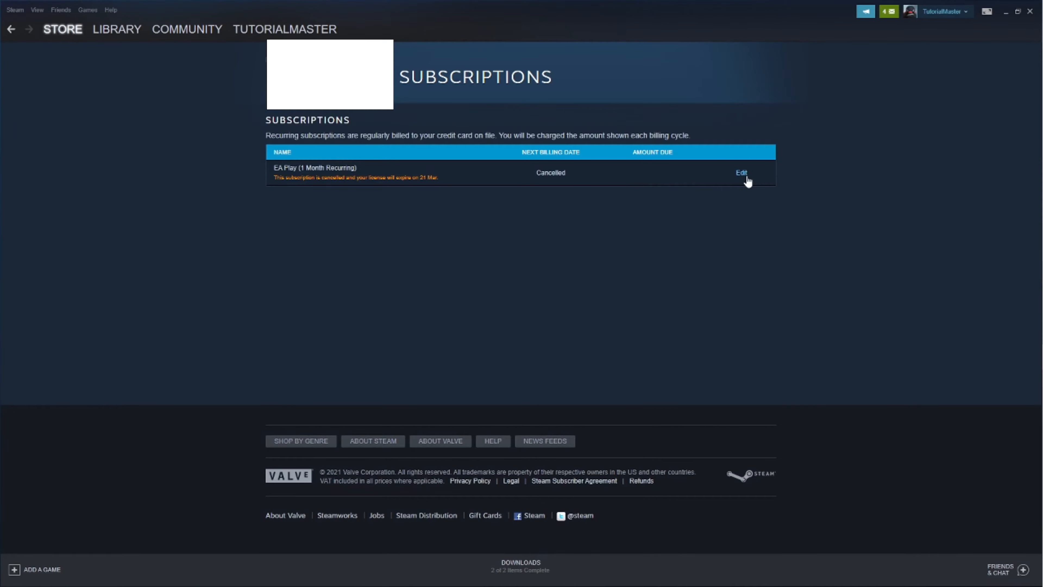
# Step: Expand Edit for EA Play, revealing the 1-month and 12-month recurring plan choices
pyautogui.click(740, 172)
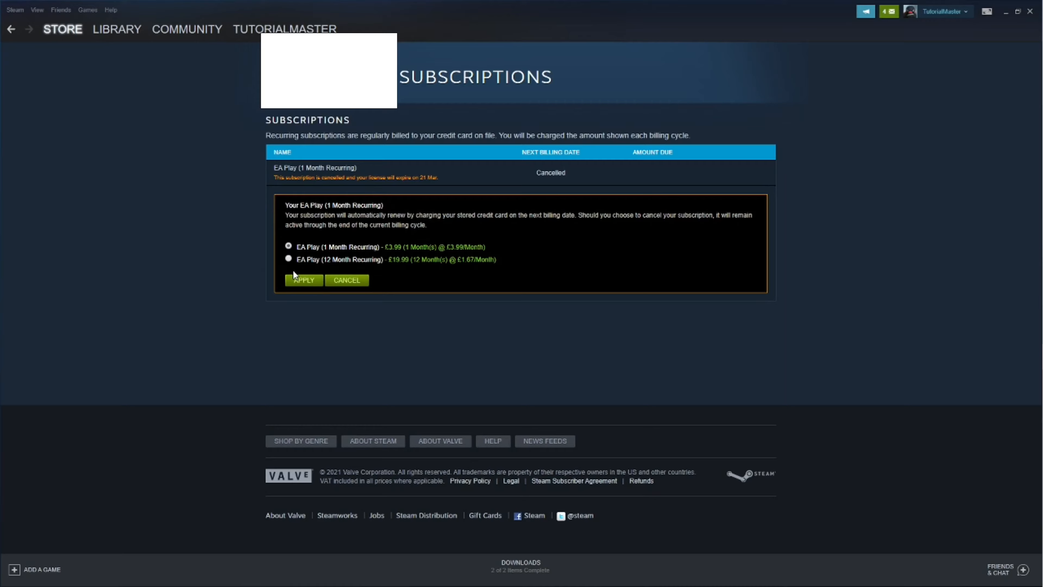
pyautogui.moveTo(311, 287)
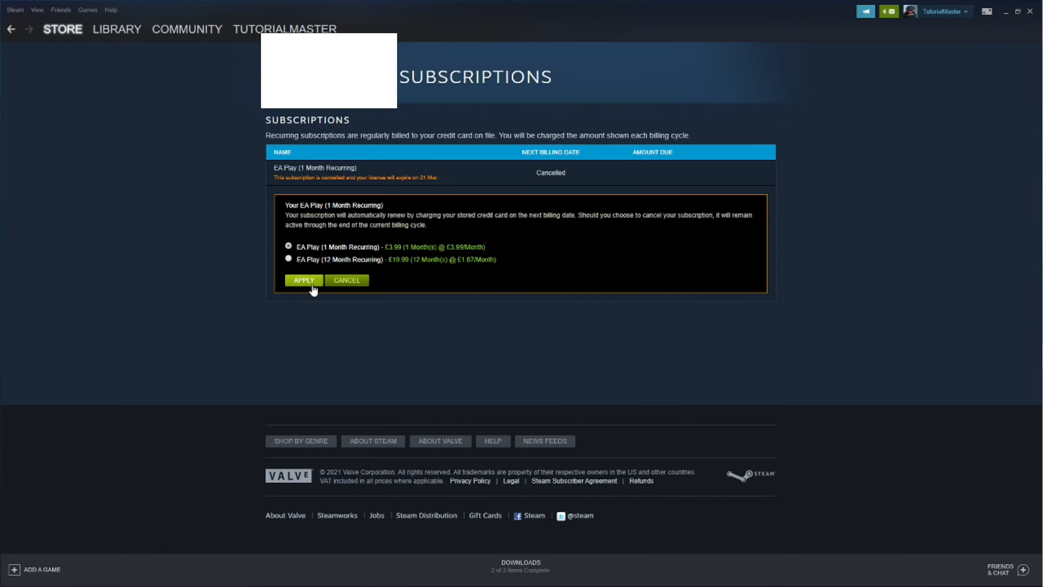
pyautogui.moveTo(356, 248)
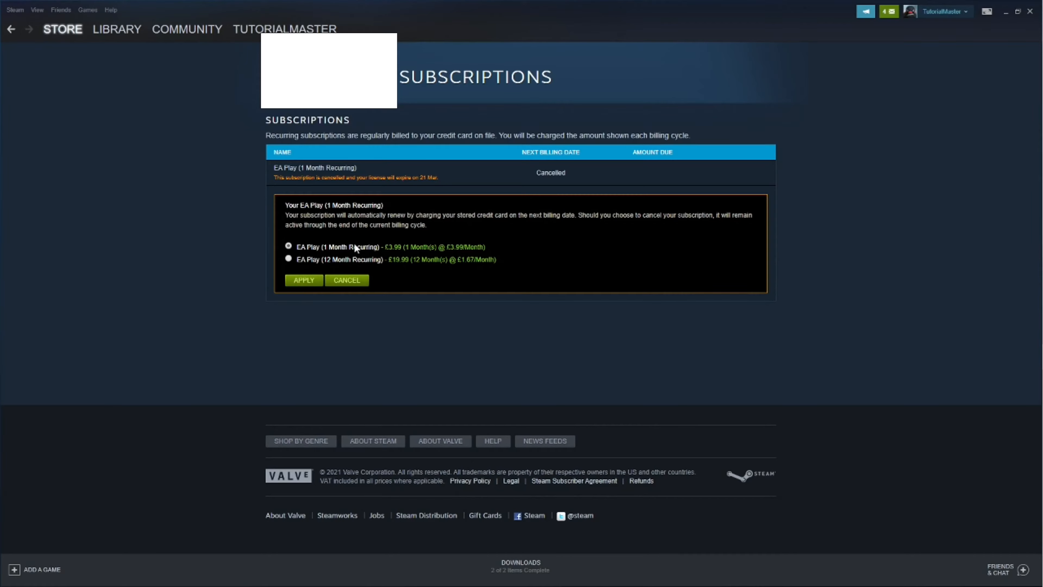